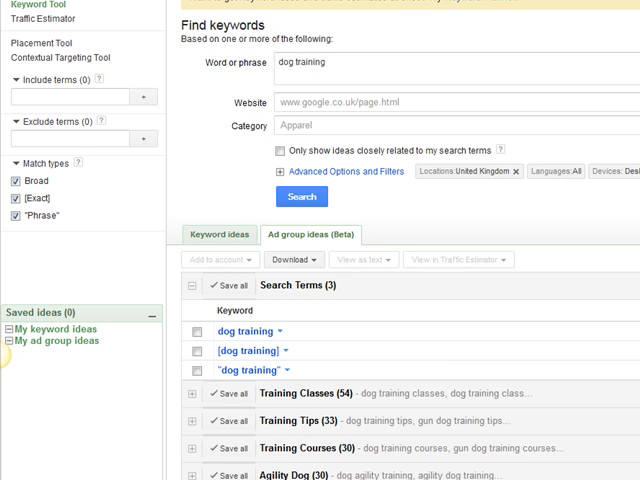
mouse_move(356, 324)
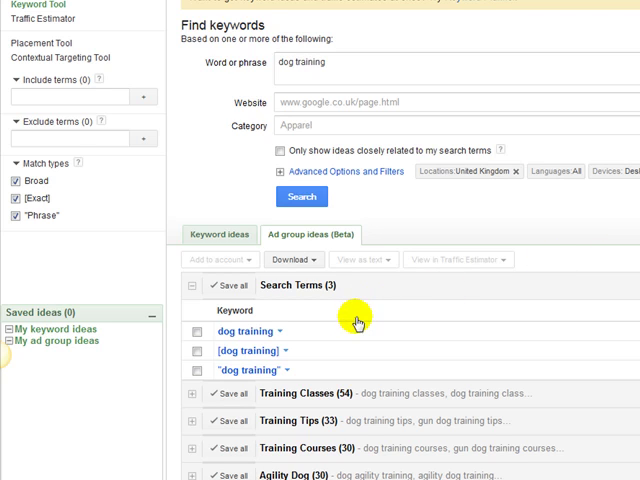
mouse_move(296, 348)
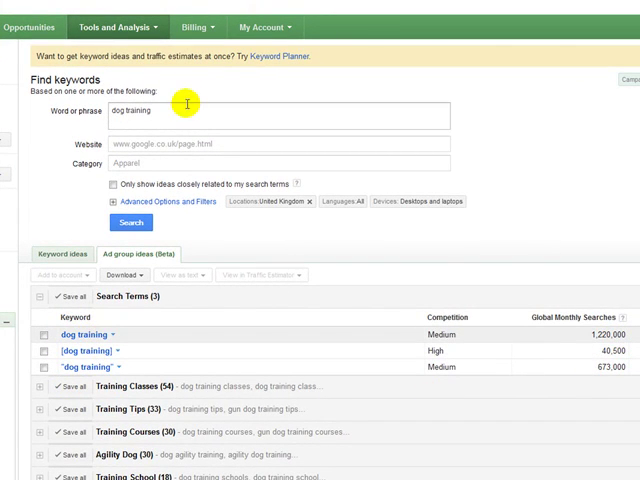
mouse_move(170, 332)
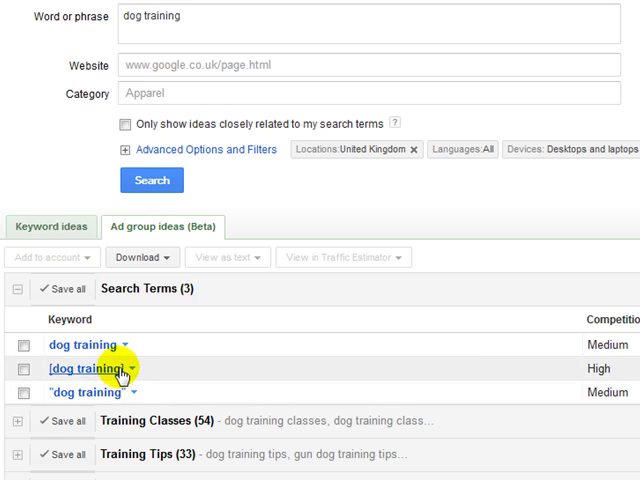
mouse_move(58, 378)
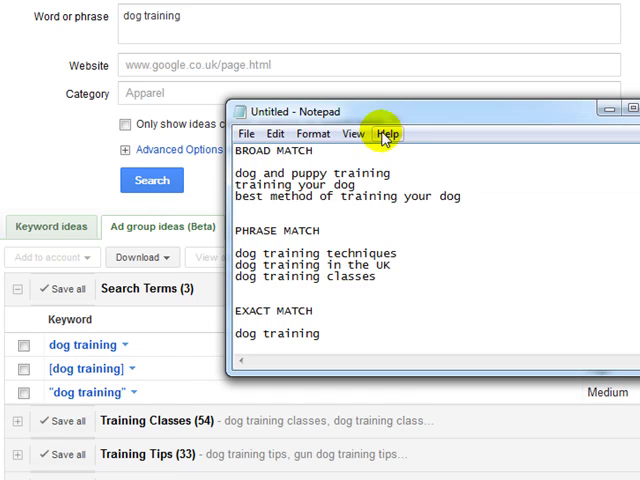
mouse_move(316, 340)
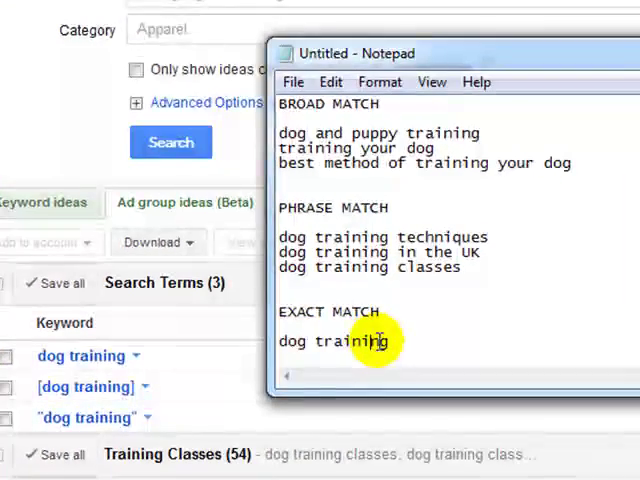
double_click(330, 340)
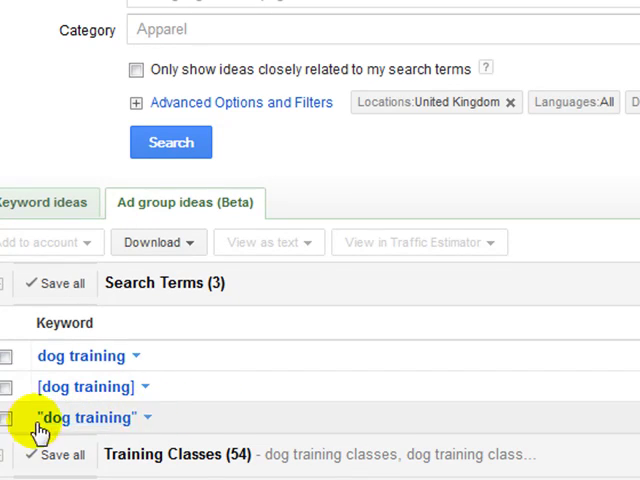
mouse_move(118, 432)
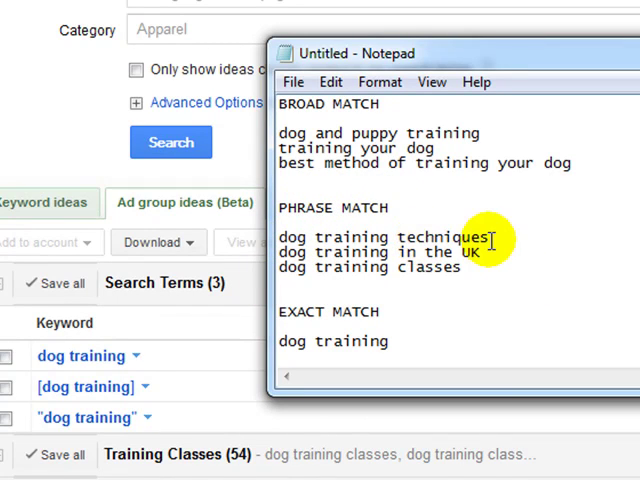
double_click(330, 236)
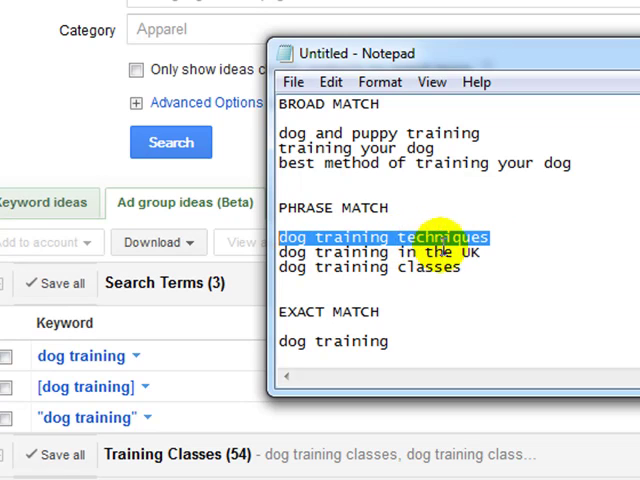
mouse_move(416, 276)
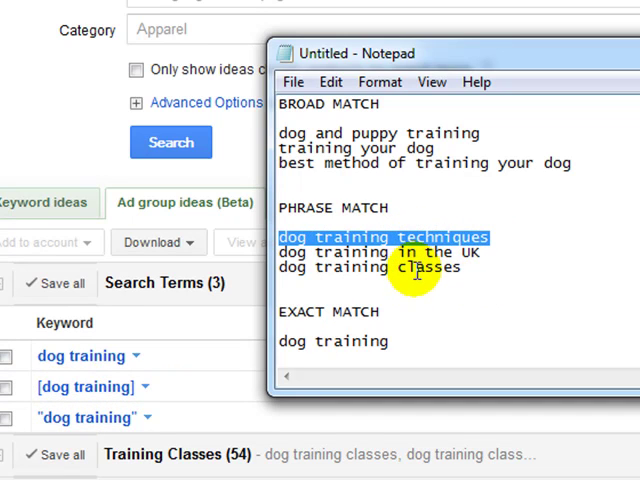
mouse_move(464, 256)
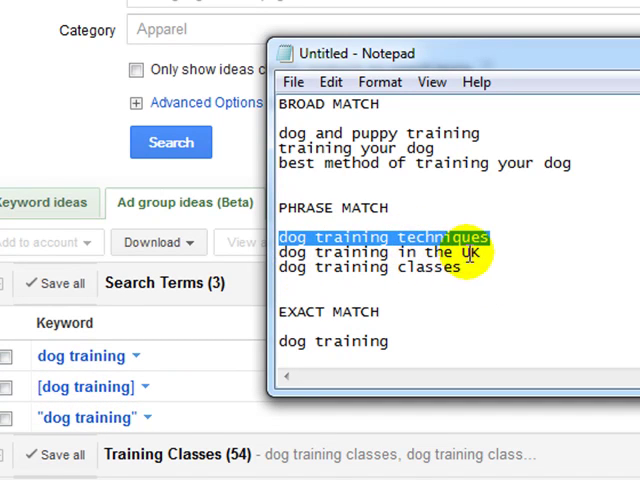
click(384, 252)
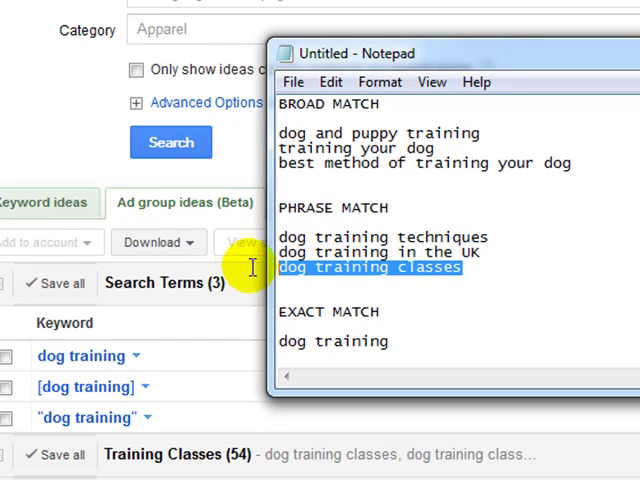
click(460, 266)
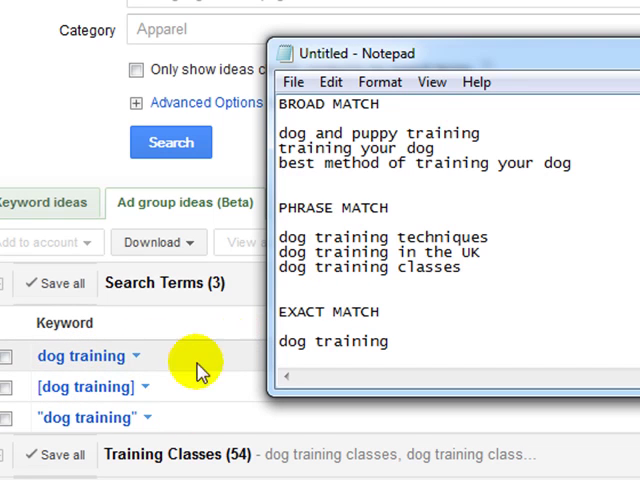
mouse_move(64, 356)
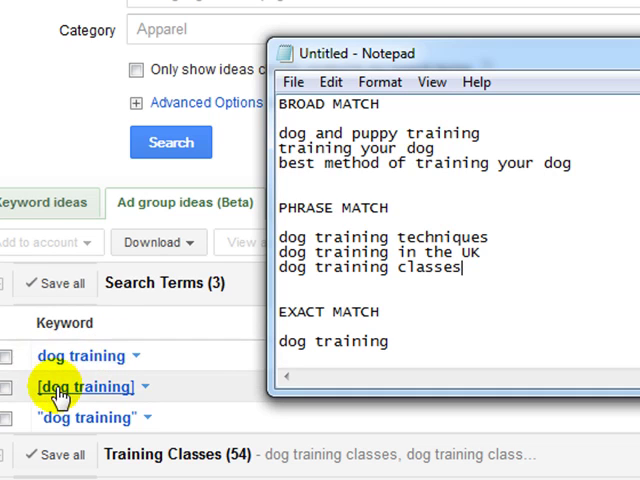
mouse_move(58, 356)
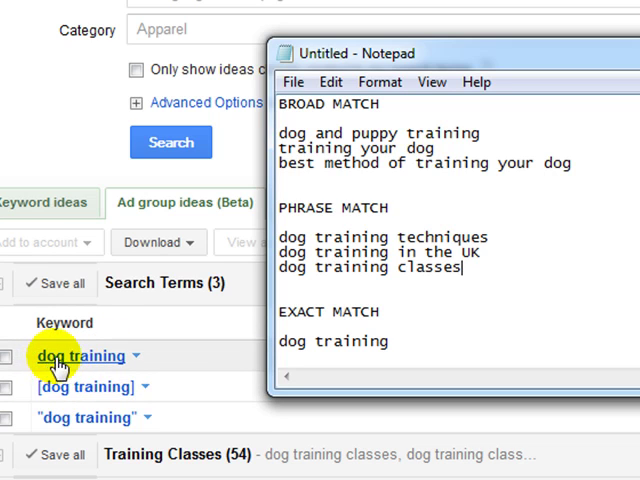
mouse_move(96, 364)
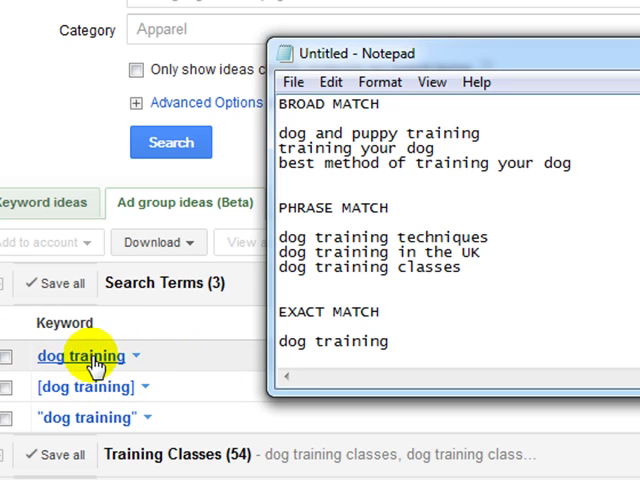
mouse_move(142, 362)
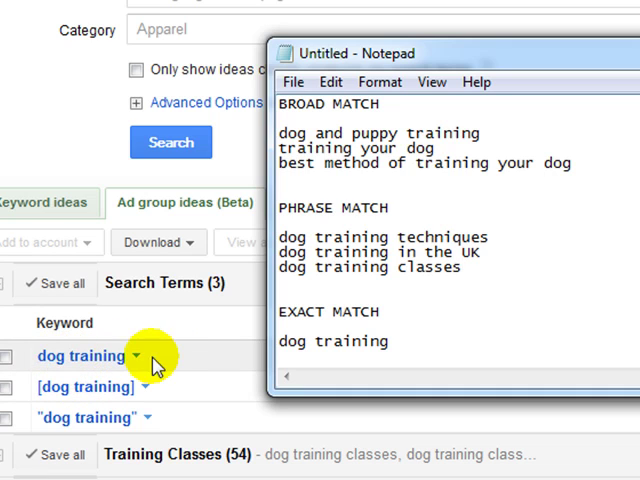
mouse_move(440, 240)
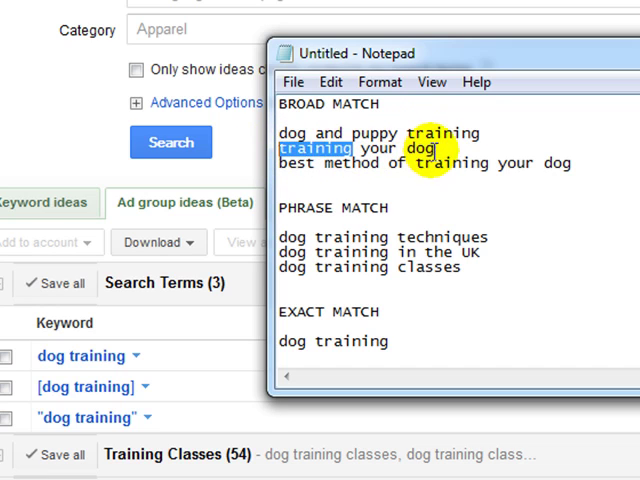
double_click(376, 148)
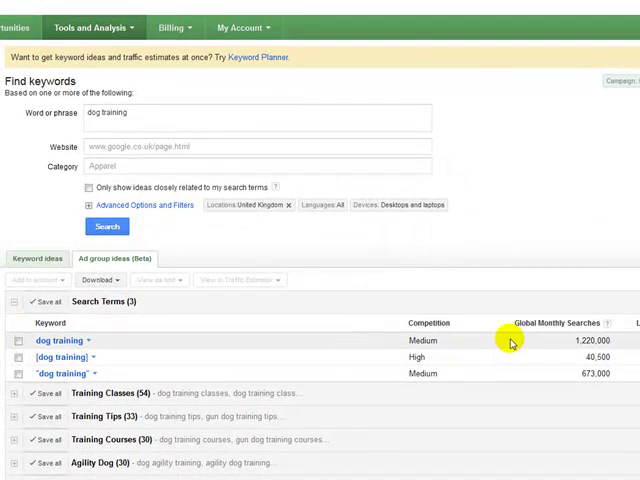
mouse_move(524, 360)
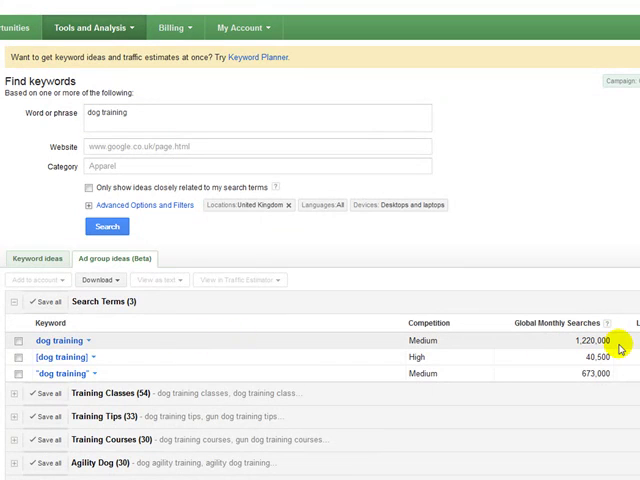
mouse_move(584, 352)
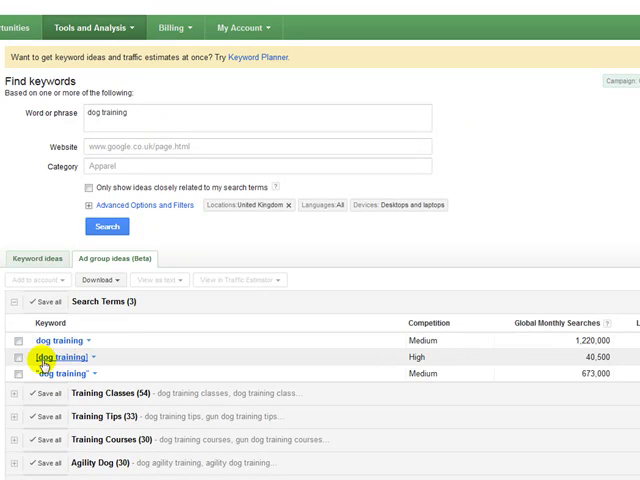
mouse_move(544, 372)
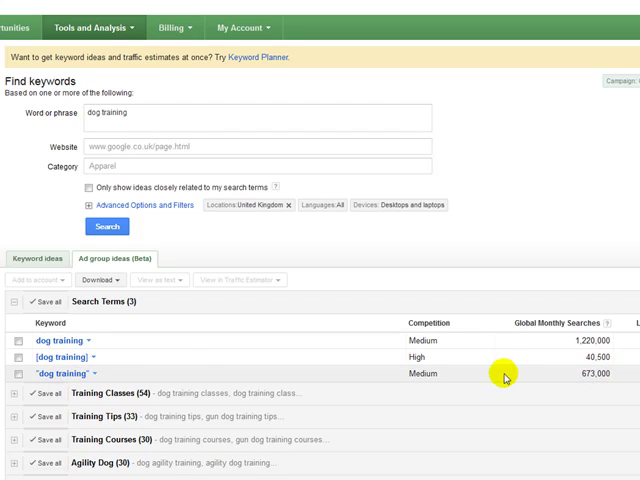
Step: Scroll through the dog training ad group ideas such as Training Classes and Agility Dog
scroll(down, 3)
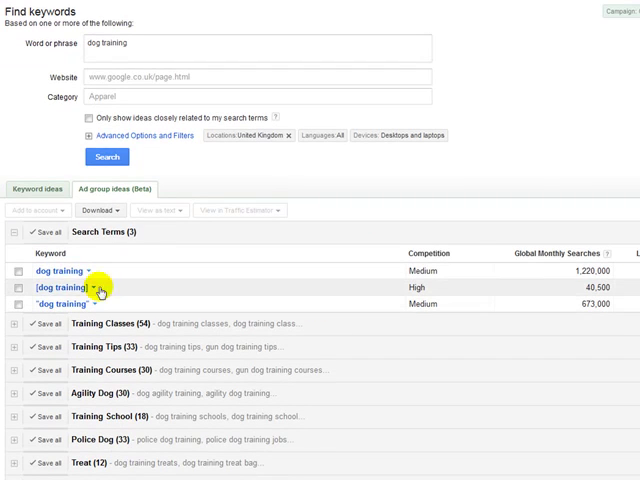
mouse_move(148, 292)
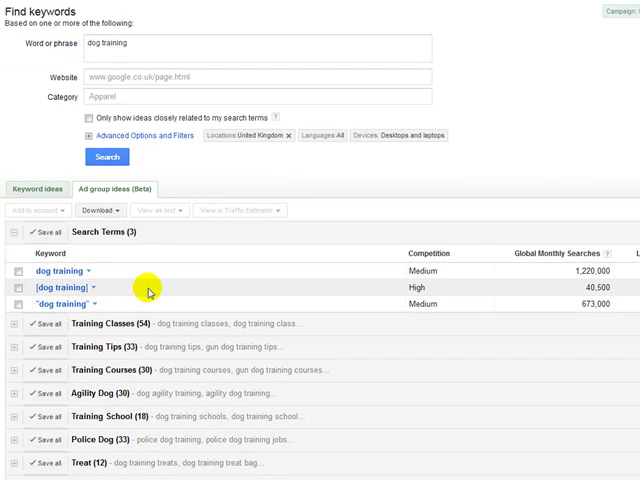
mouse_move(156, 292)
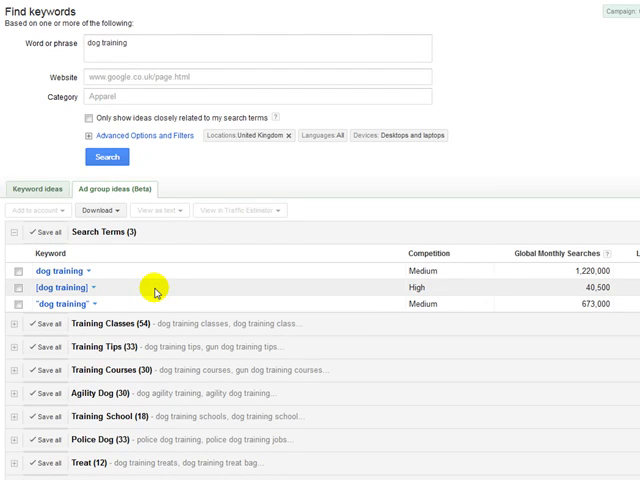
mouse_move(100, 292)
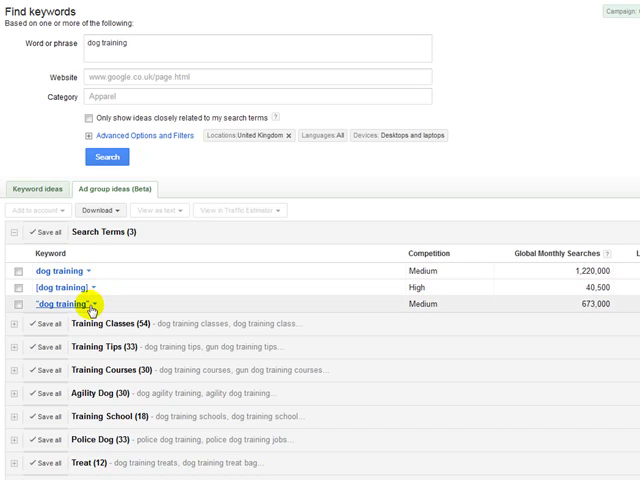
mouse_move(248, 304)
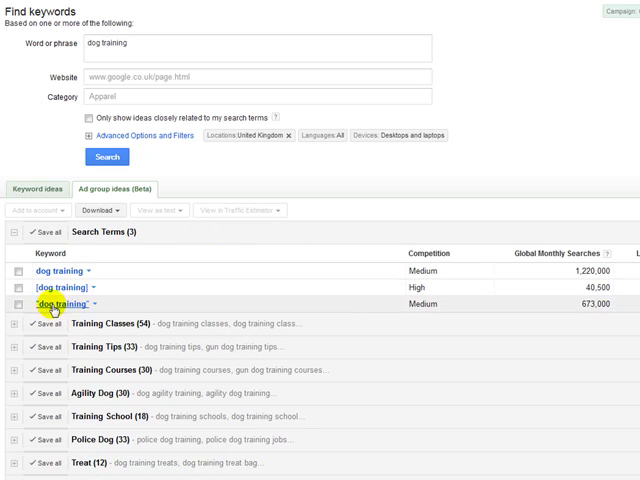
mouse_move(100, 304)
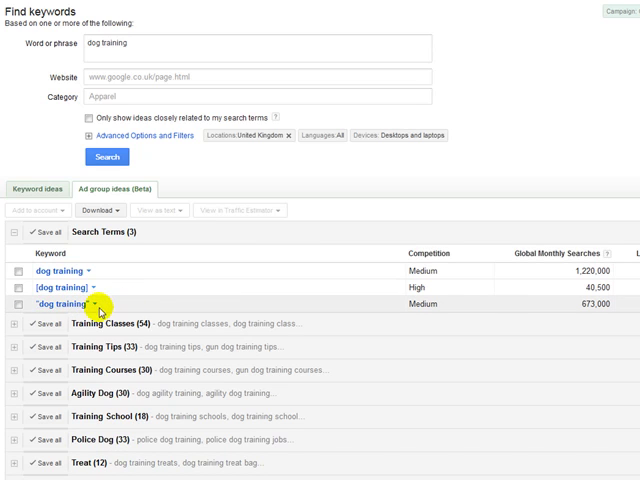
mouse_move(144, 304)
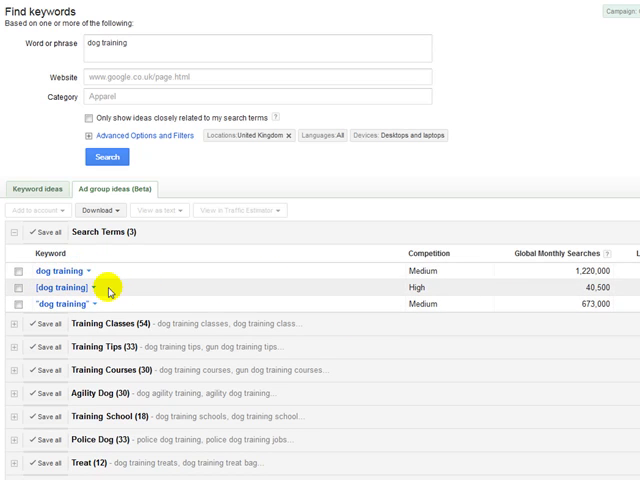
mouse_move(104, 336)
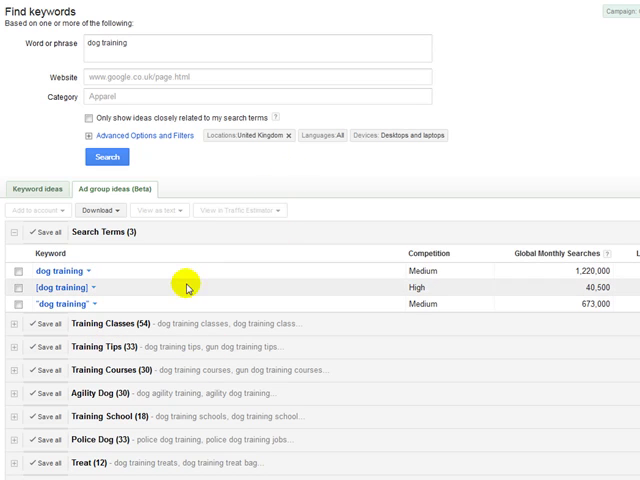
mouse_move(318, 300)
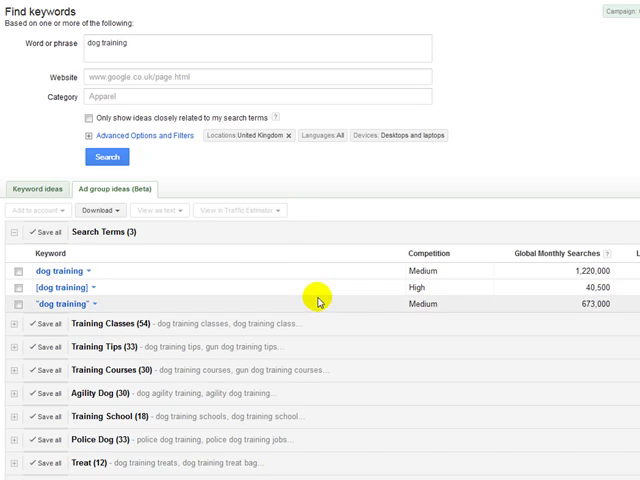
scroll(down, 3)
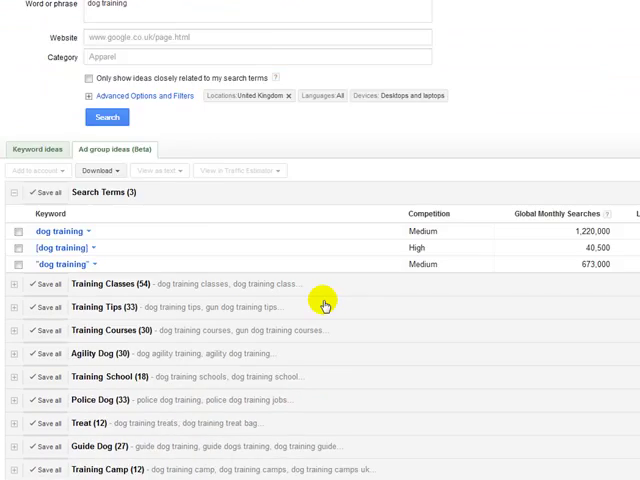
scroll(up, 3)
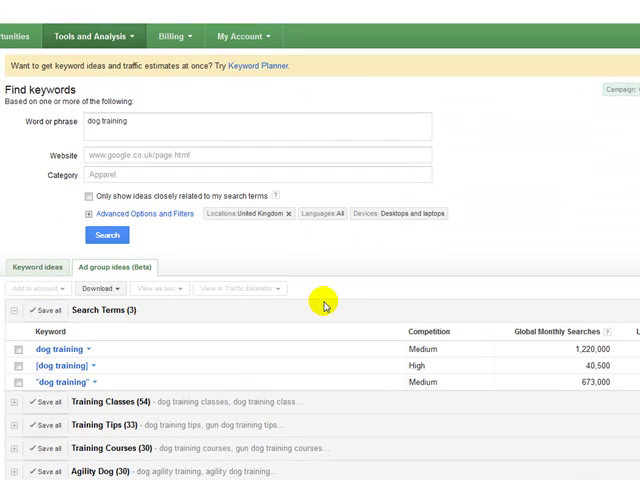
mouse_move(338, 258)
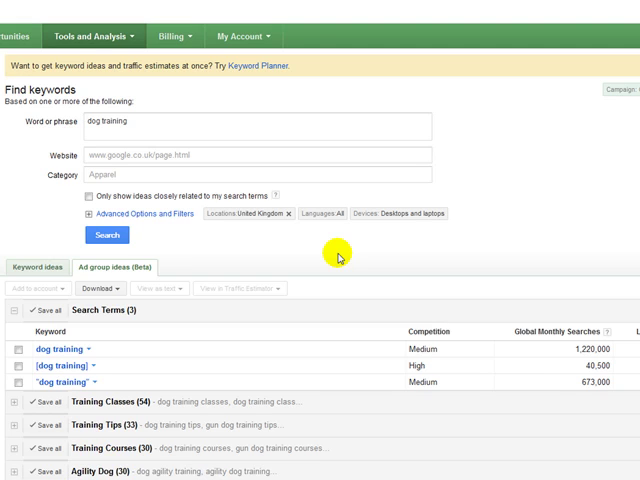
scroll(down, 3)
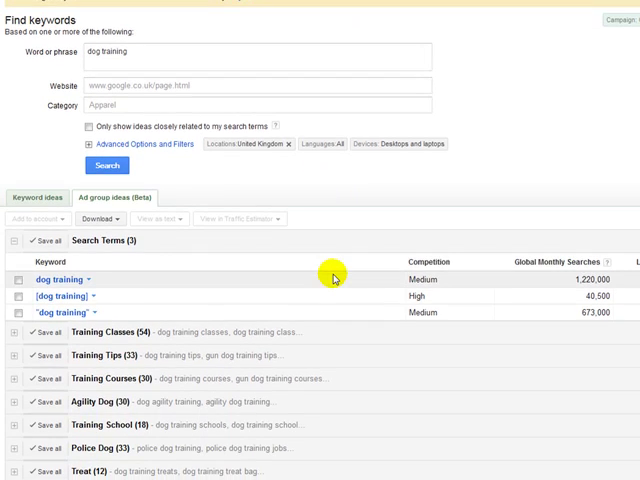
scroll(up, 3)
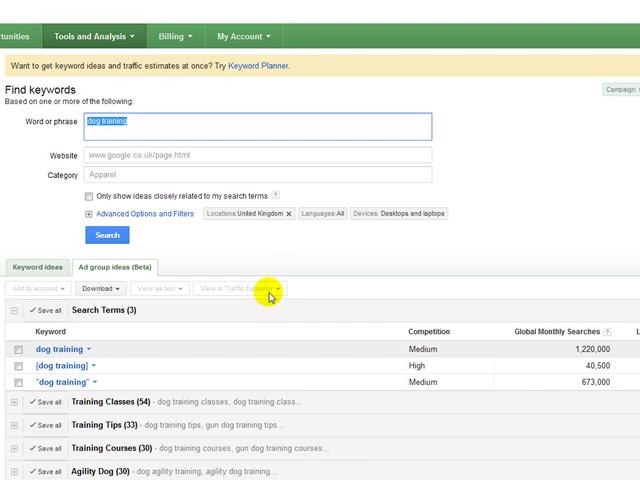
mouse_move(264, 290)
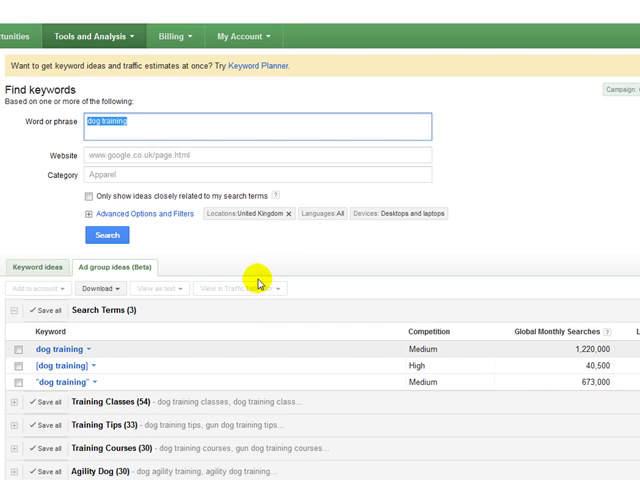
Step: Search the Keyword Tool for the phrase 'middlesbrough' instead of dog training
text(midd)
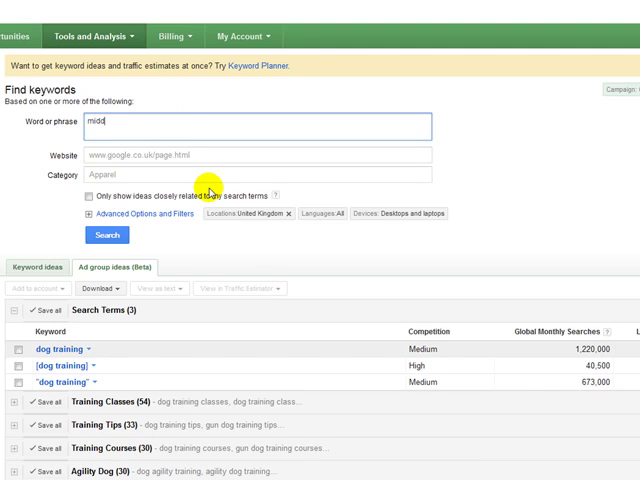
text(middlesbrough)
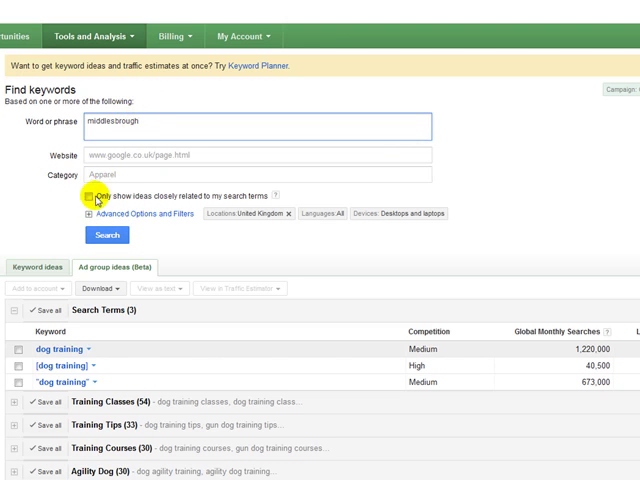
mouse_move(252, 214)
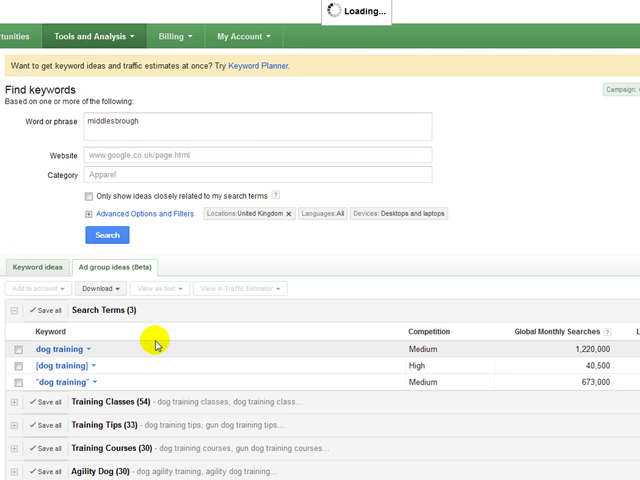
click(106, 236)
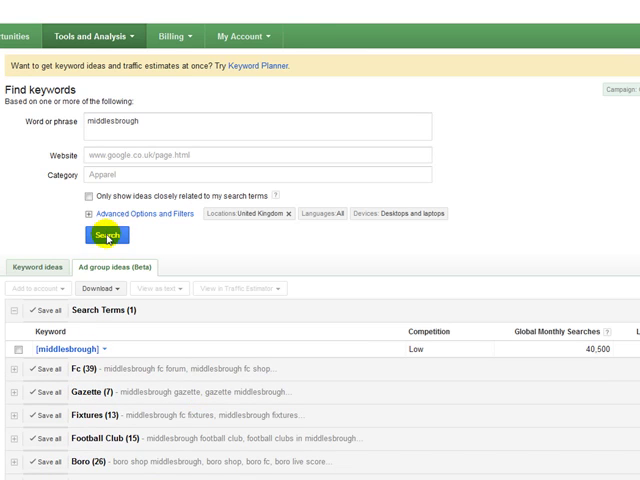
mouse_move(552, 242)
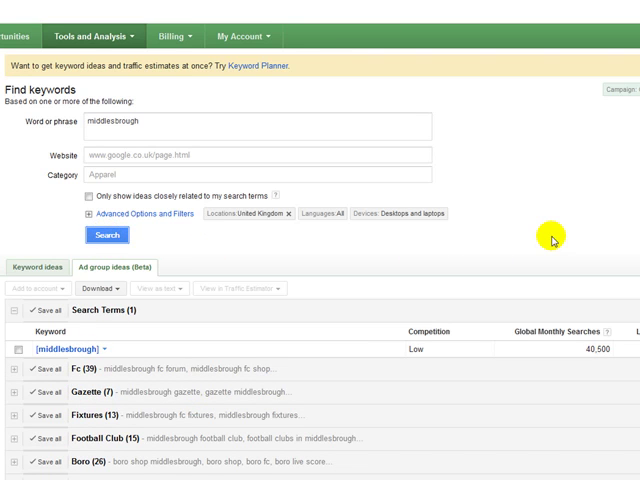
Step: Scroll down the middlesbrough ad group list to groups like Boro, Cinema and Gym
scroll(down, 3)
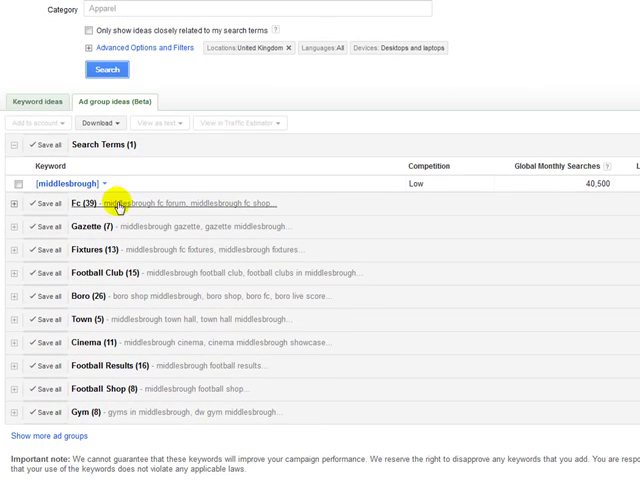
mouse_move(190, 344)
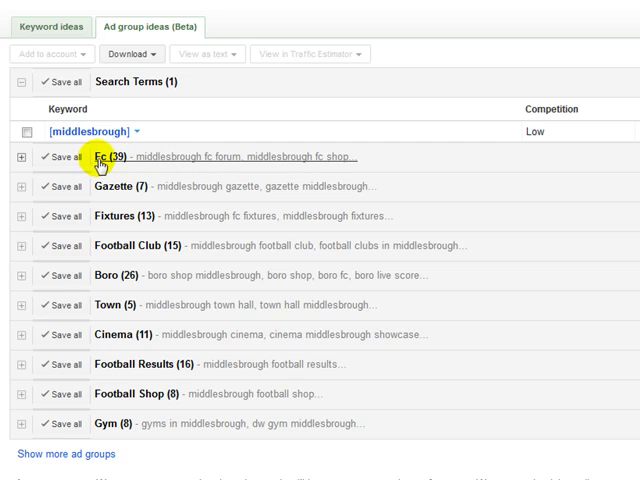
mouse_move(150, 162)
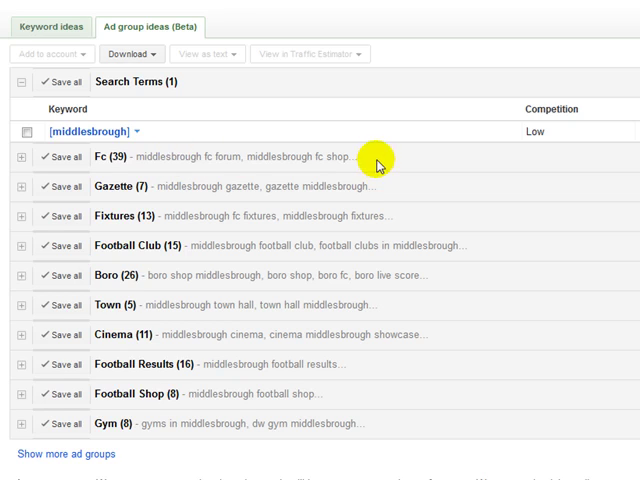
mouse_move(178, 156)
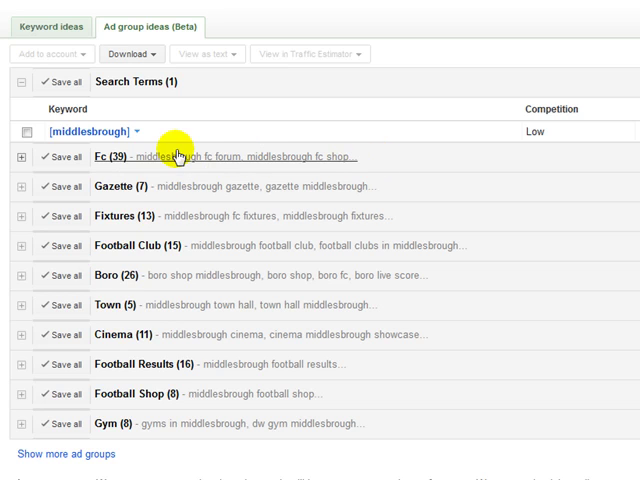
mouse_move(172, 308)
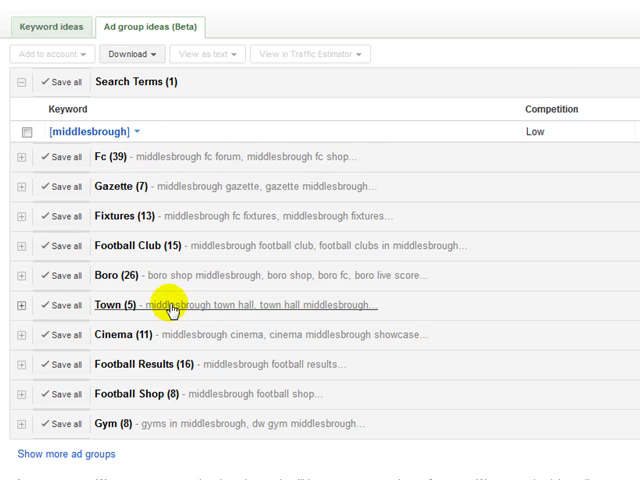
mouse_move(178, 436)
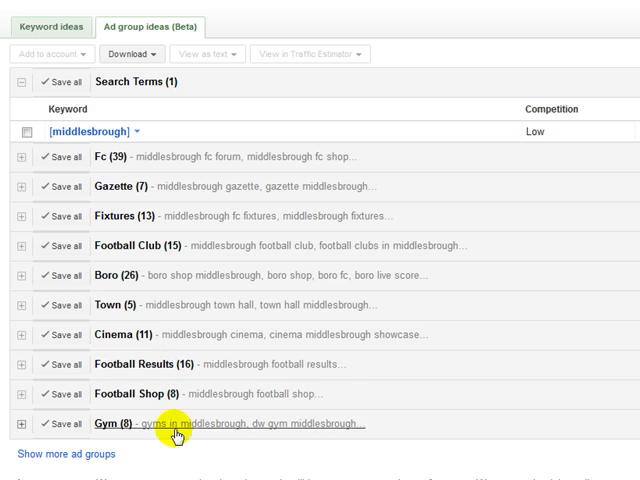
mouse_move(172, 330)
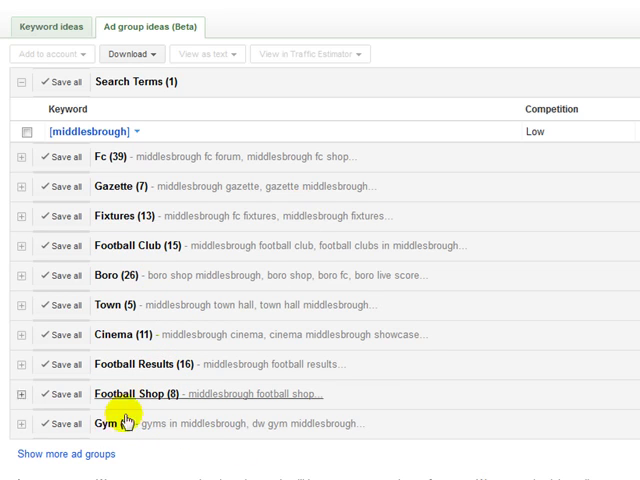
mouse_move(460, 312)
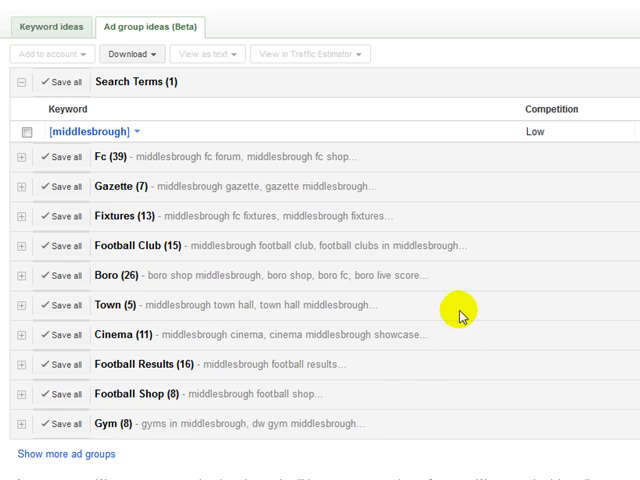
mouse_move(258, 432)
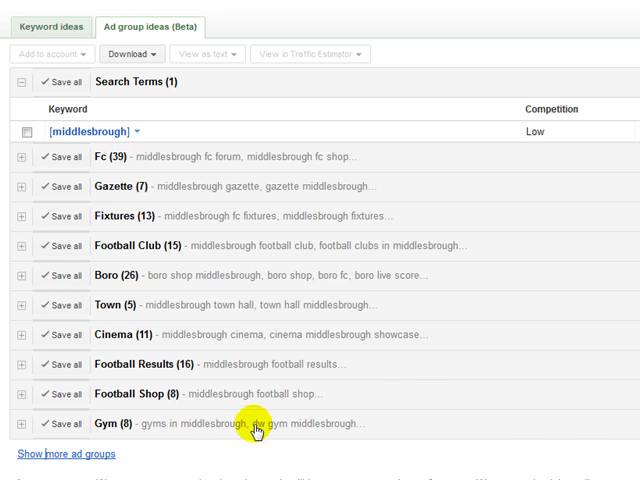
scroll(down, 3)
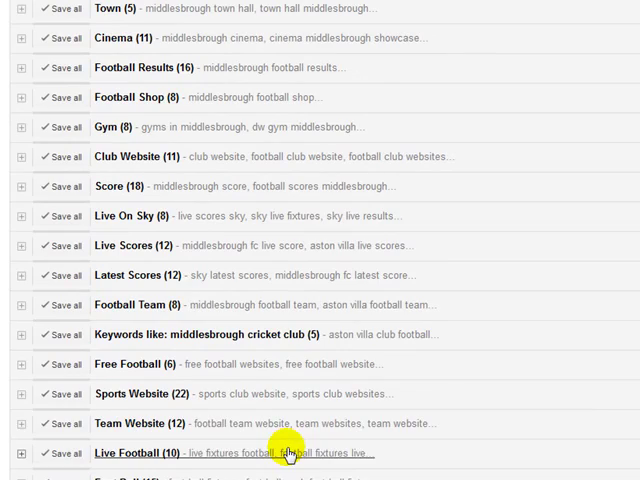
scroll(down, 3)
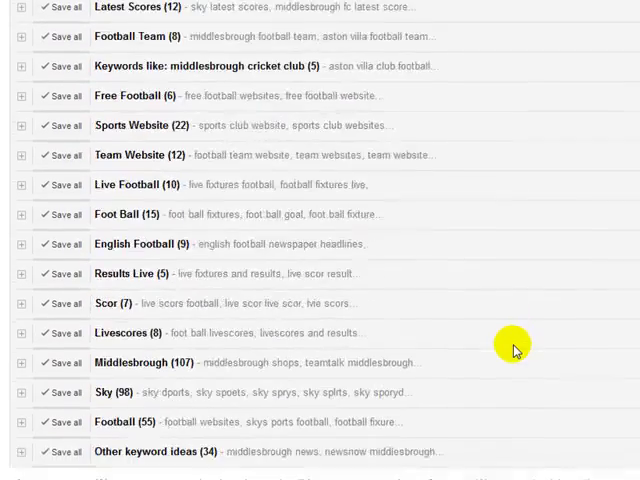
scroll(up, 3)
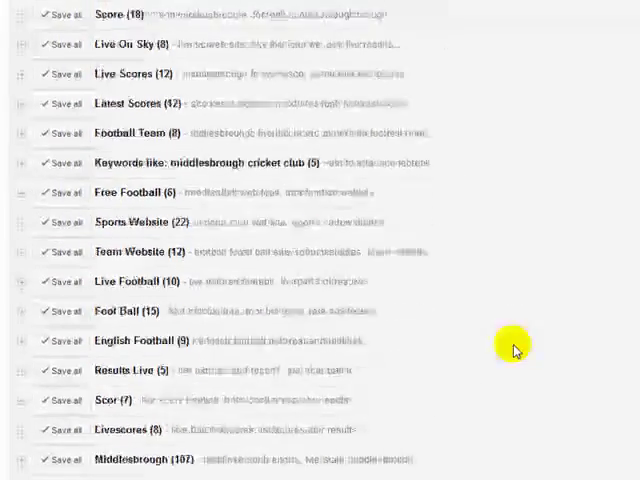
scroll(down, 3)
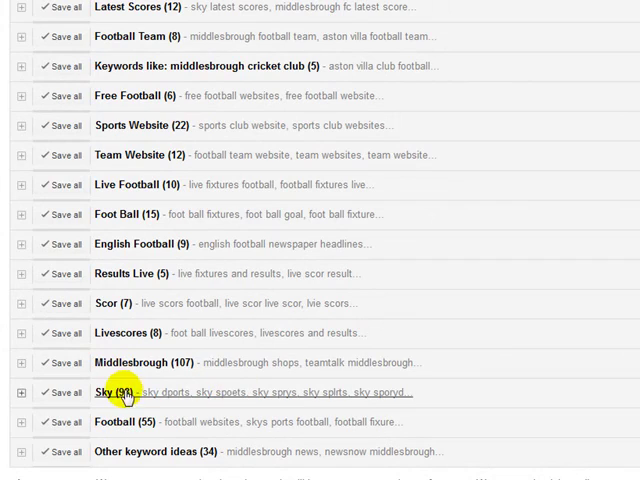
scroll(up, 3)
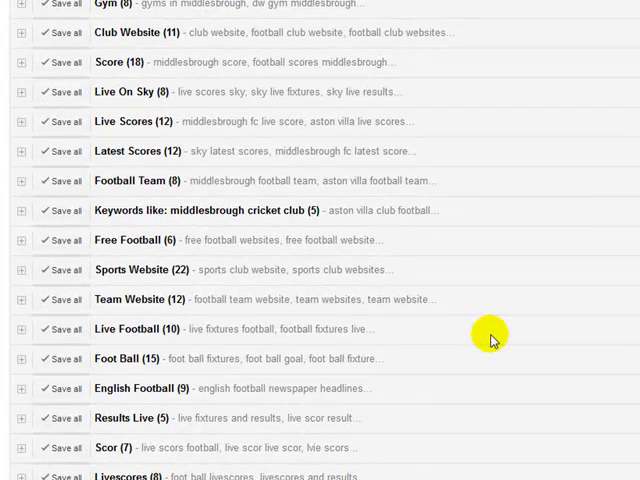
mouse_move(550, 284)
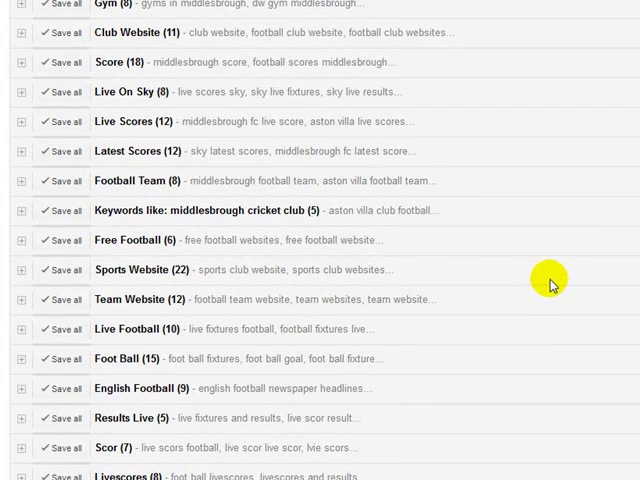
scroll(up, 3)
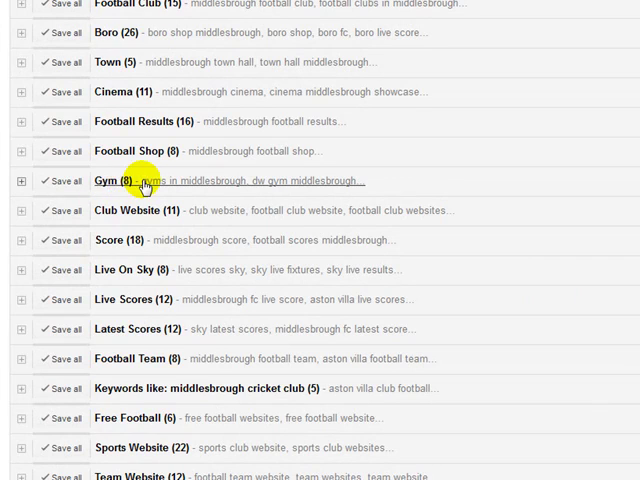
mouse_move(216, 188)
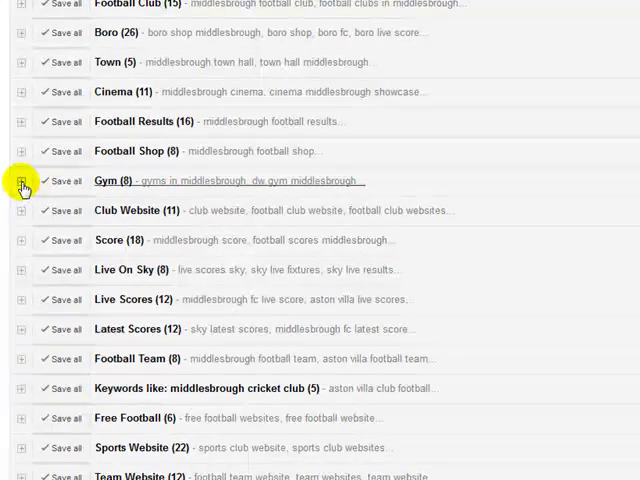
Step: Expand the Gym (8) ad group to list its keywords with competition and monthly searches
click(20, 180)
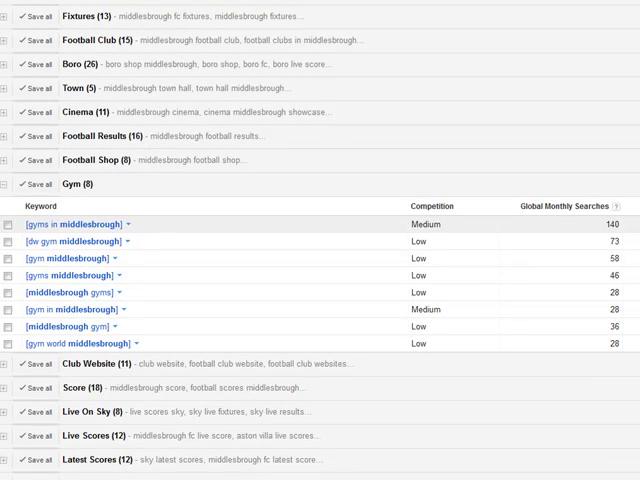
mouse_move(144, 204)
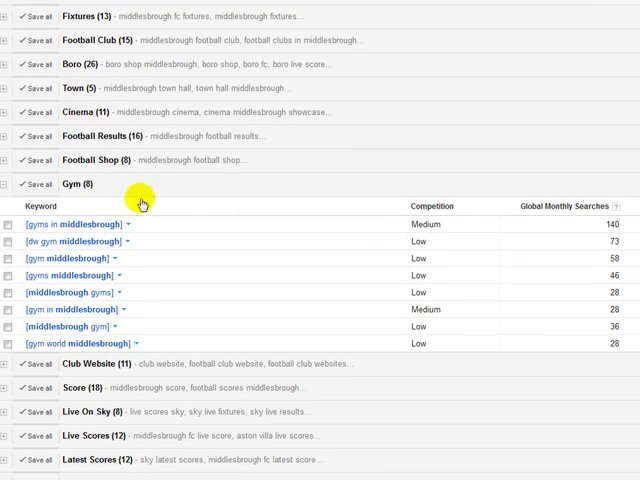
mouse_move(130, 224)
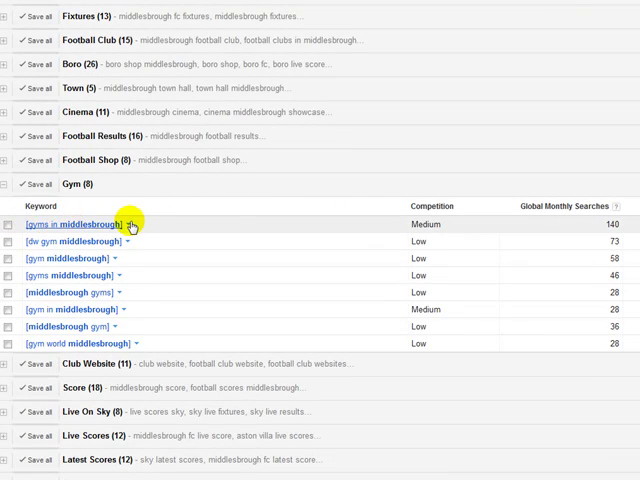
mouse_move(144, 228)
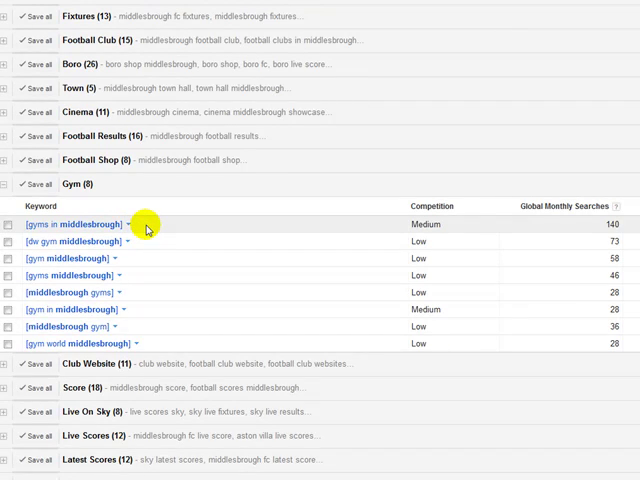
mouse_move(172, 232)
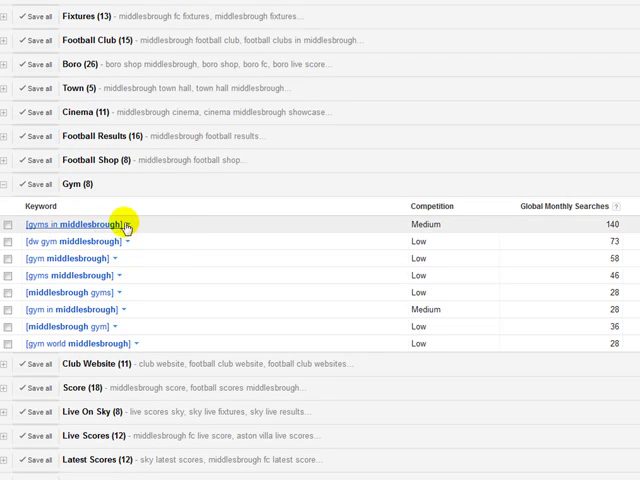
mouse_move(150, 226)
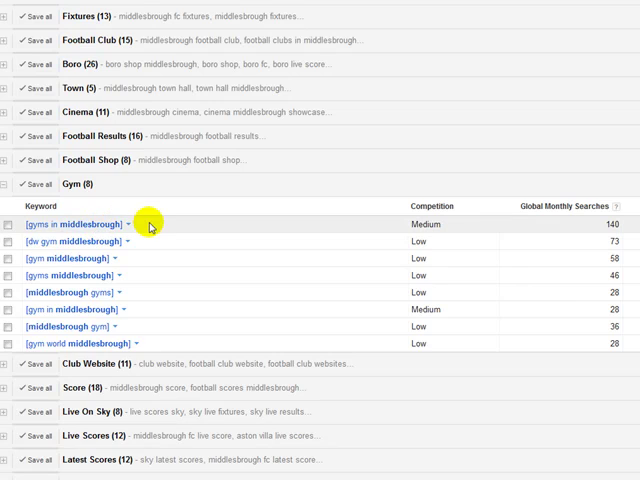
mouse_move(90, 224)
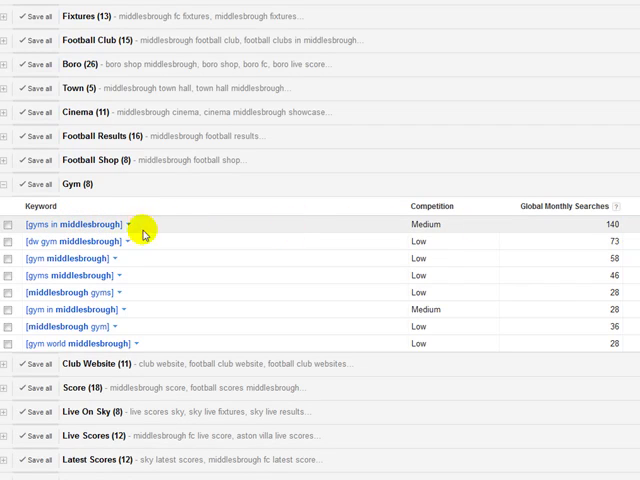
mouse_move(256, 238)
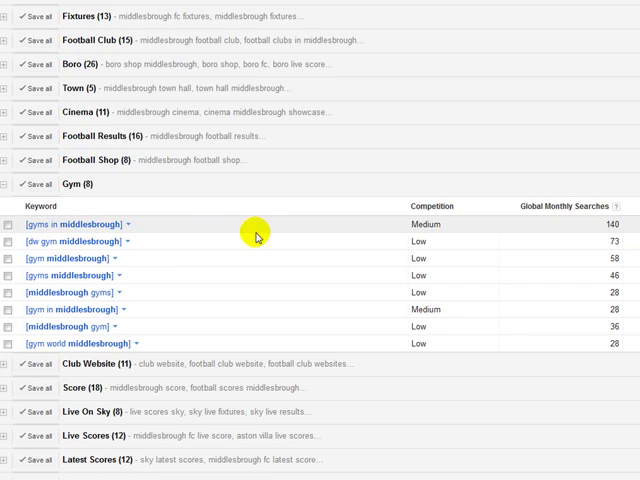
mouse_move(88, 224)
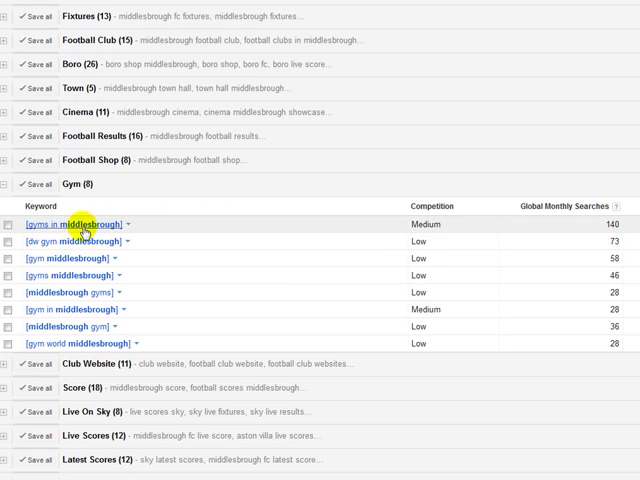
mouse_move(312, 228)
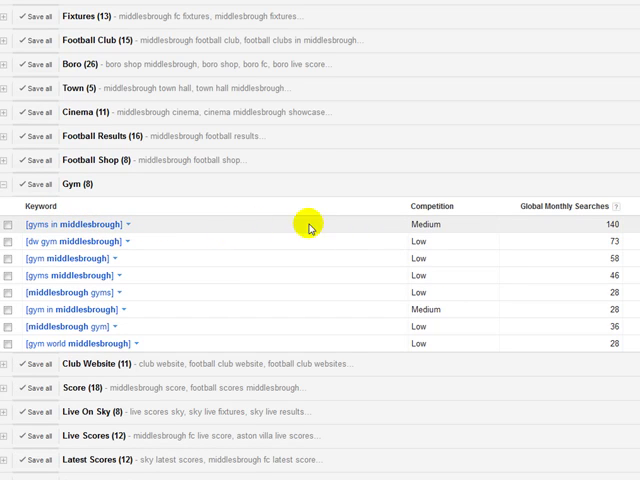
mouse_move(290, 228)
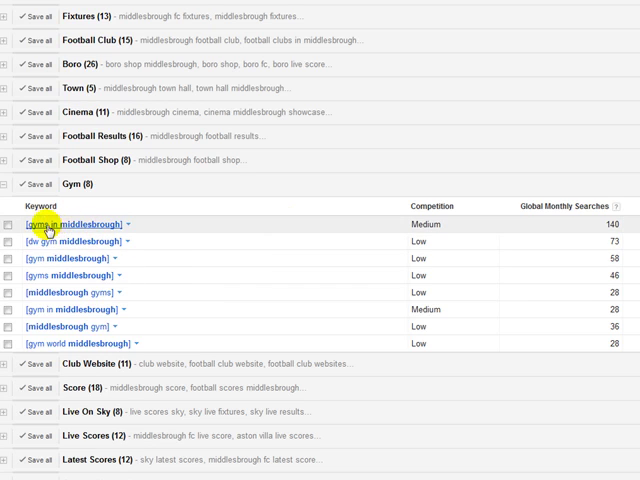
mouse_move(328, 228)
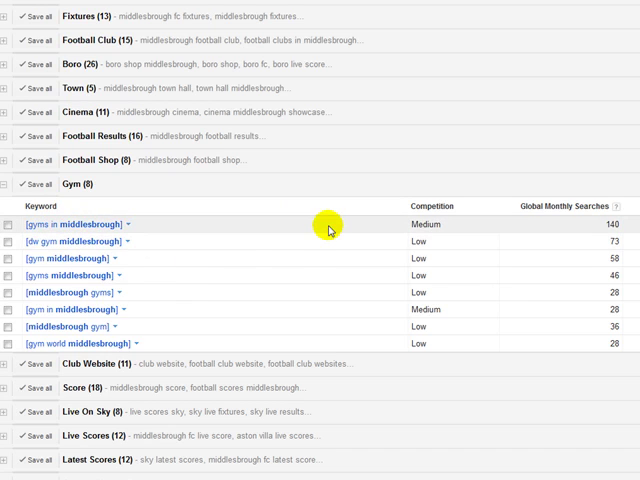
mouse_move(220, 228)
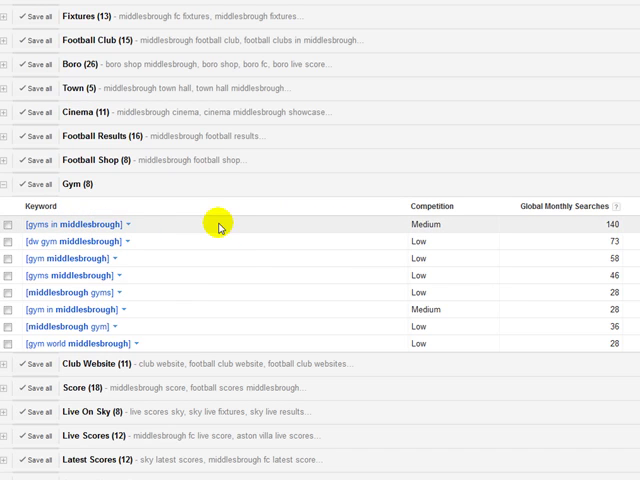
mouse_move(264, 228)
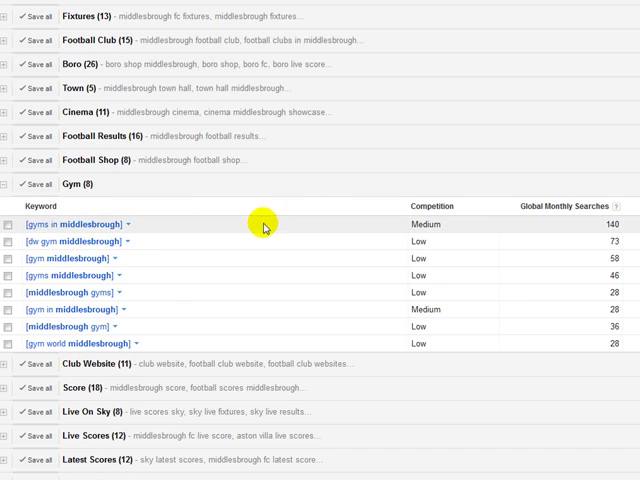
mouse_move(92, 228)
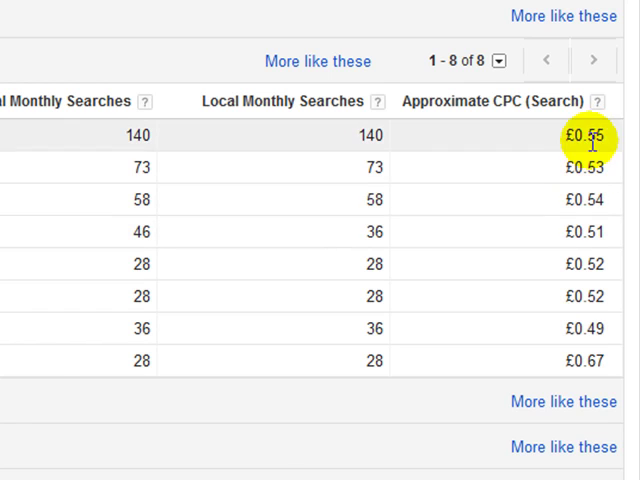
mouse_move(548, 148)
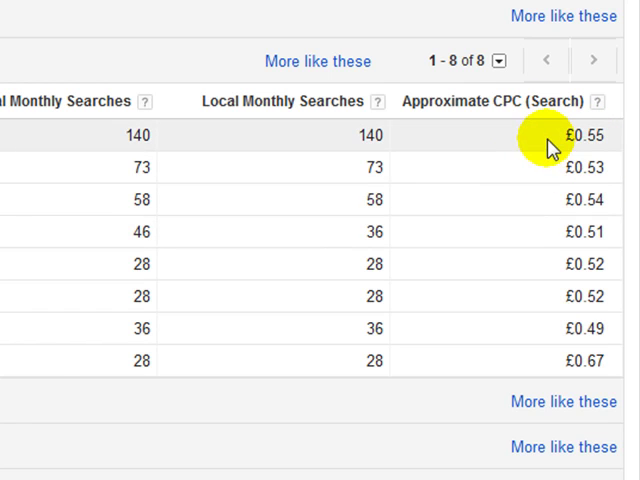
mouse_move(400, 408)
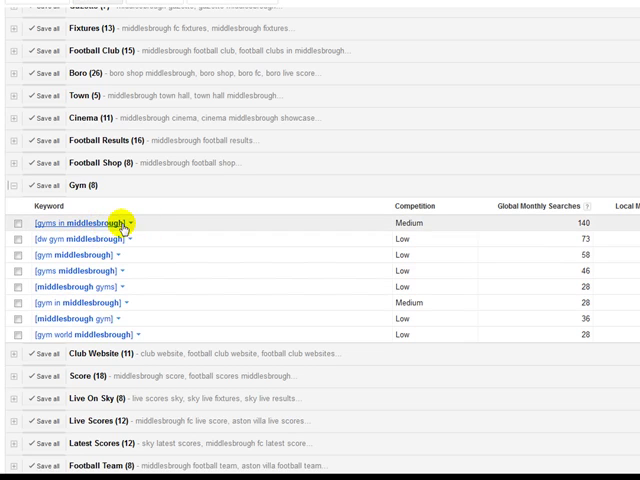
mouse_move(80, 226)
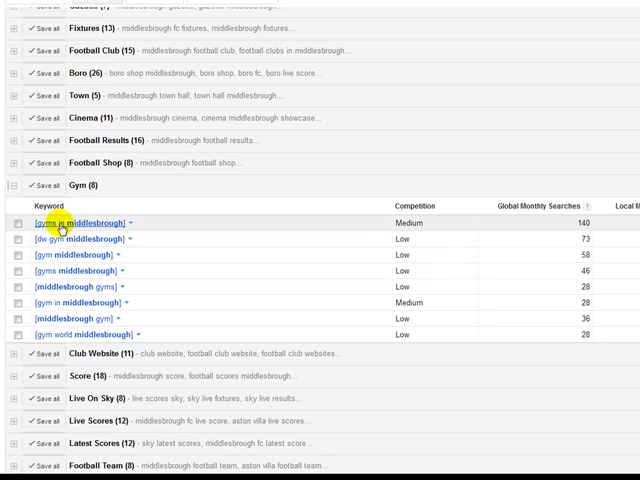
Step: Start a new search from the top Gym keyword, 'gym middlesbrough'
click(132, 224)
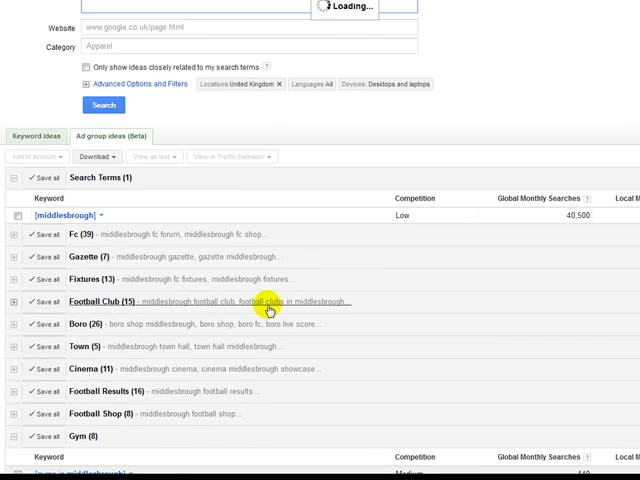
mouse_move(344, 332)
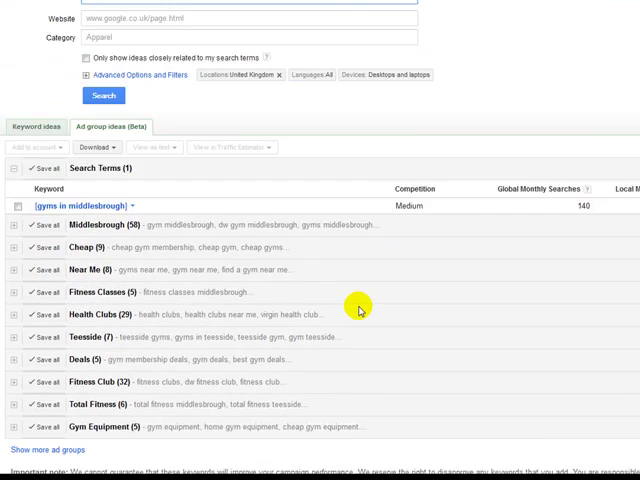
Step: Scroll through the 'gyms in middlesbrough' results and ad groups like Cheap and Health Clubs
scroll(up, 3)
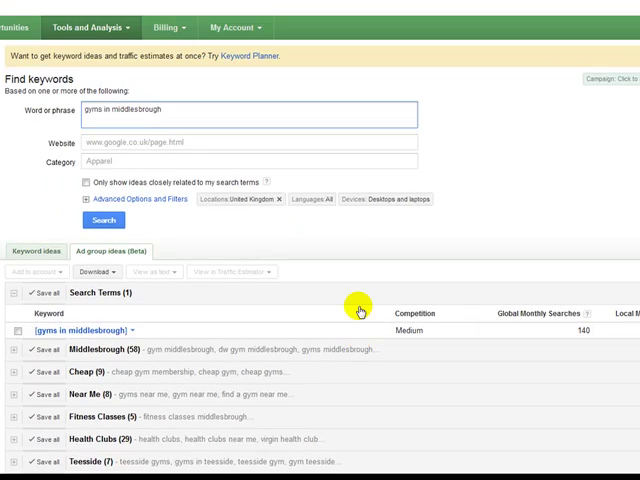
scroll(down, 3)
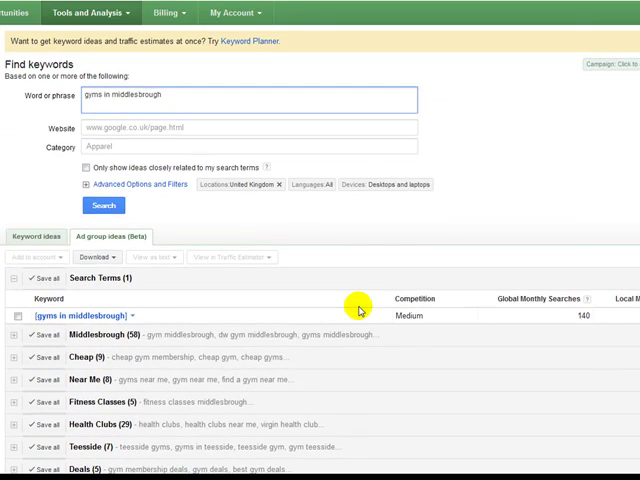
scroll(down, 3)
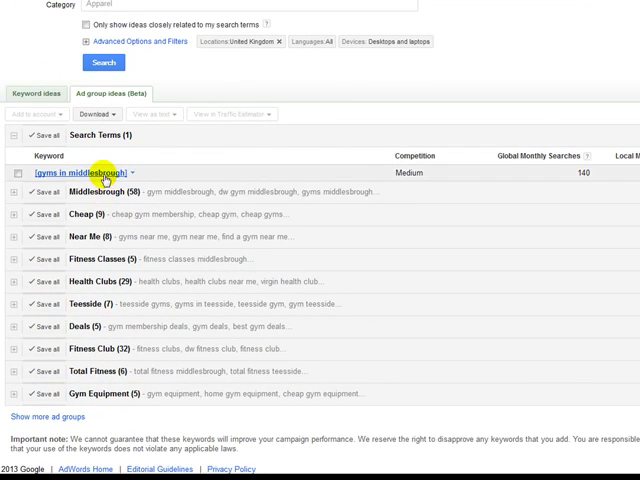
mouse_move(188, 174)
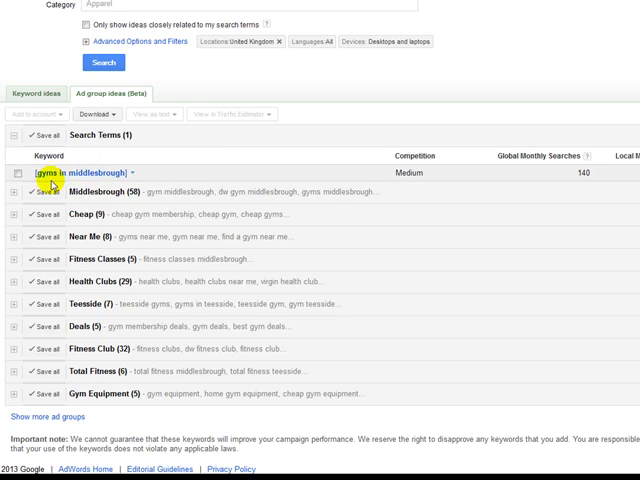
mouse_move(170, 176)
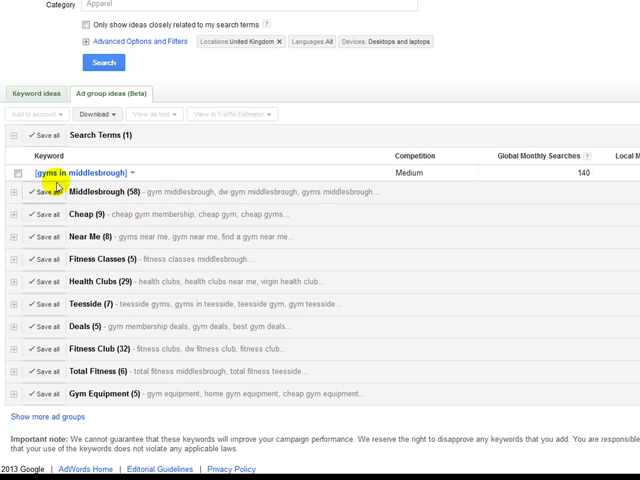
mouse_move(278, 236)
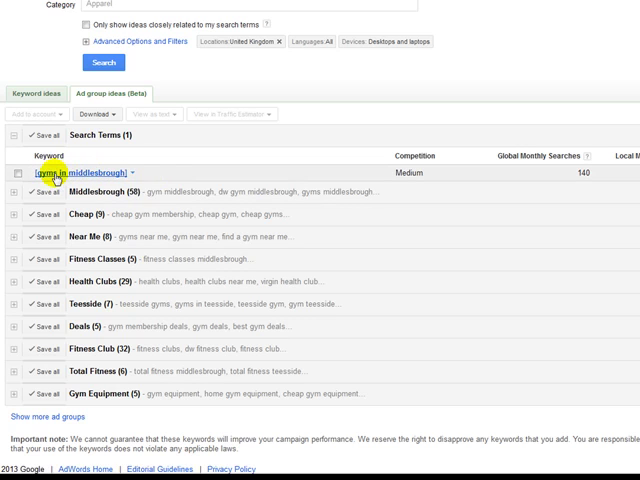
mouse_move(336, 258)
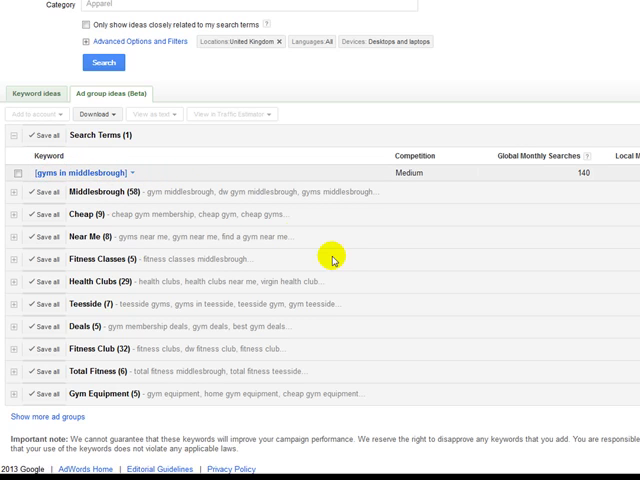
mouse_move(352, 266)
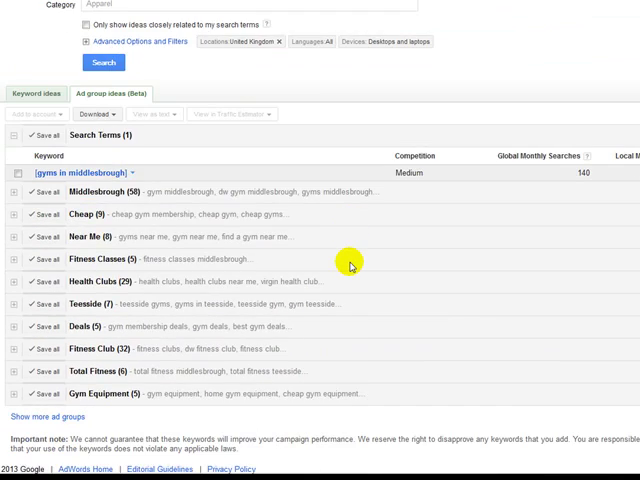
scroll(up, 3)
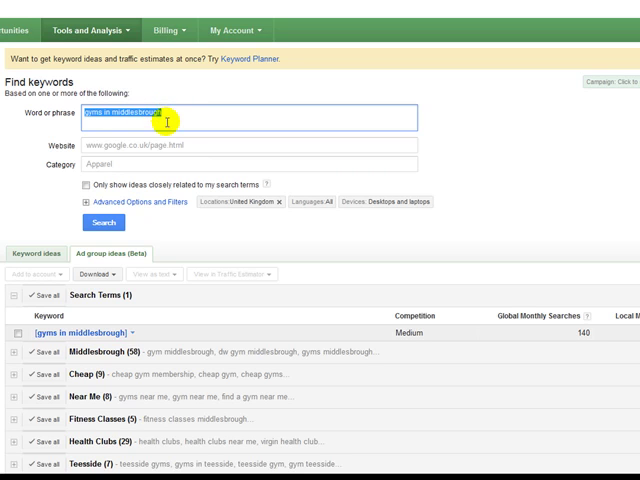
scroll(down, 3)
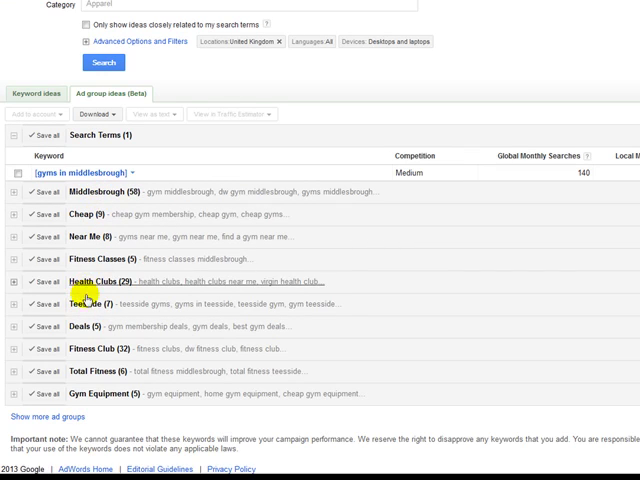
mouse_move(212, 208)
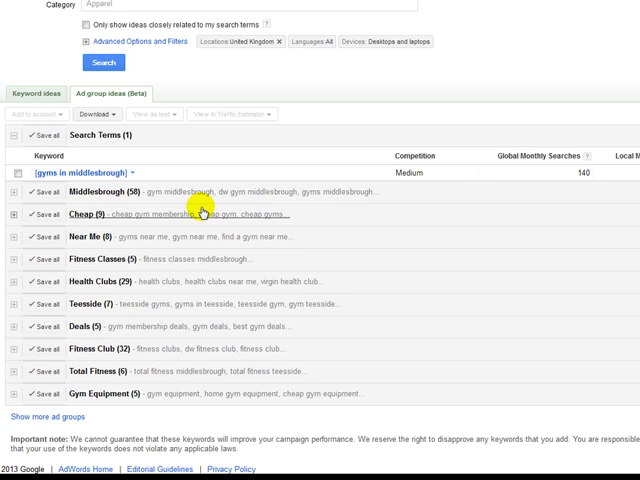
scroll(up, 3)
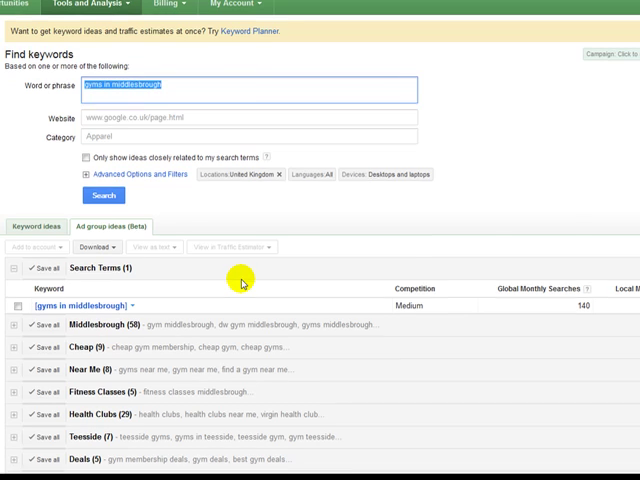
scroll(down, 3)
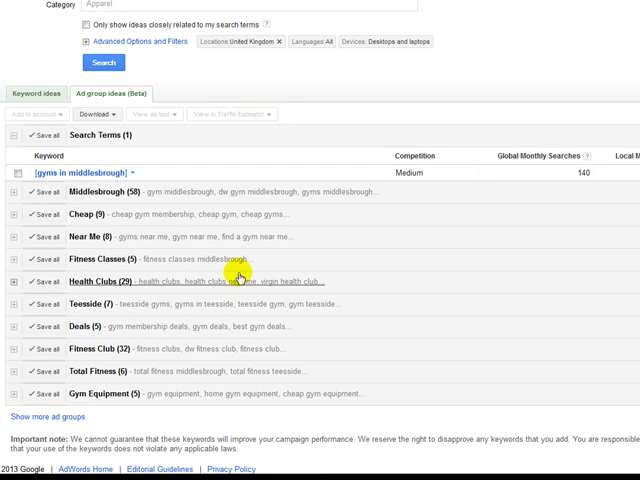
mouse_move(330, 272)
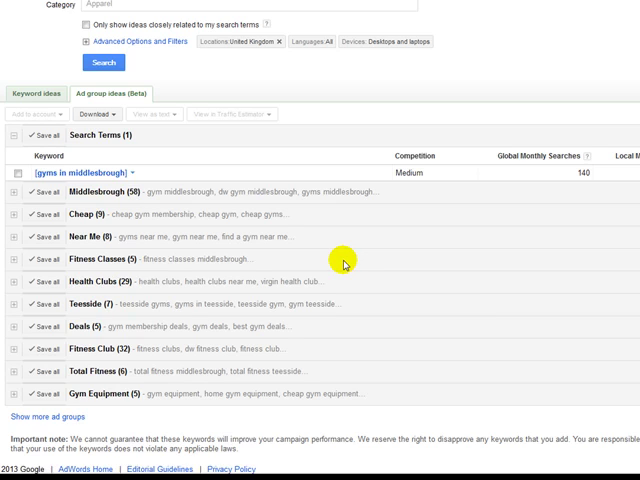
mouse_move(364, 262)
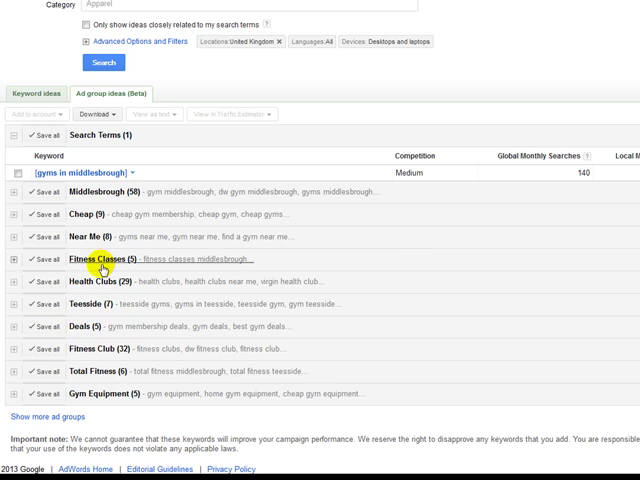
scroll(up, 3)
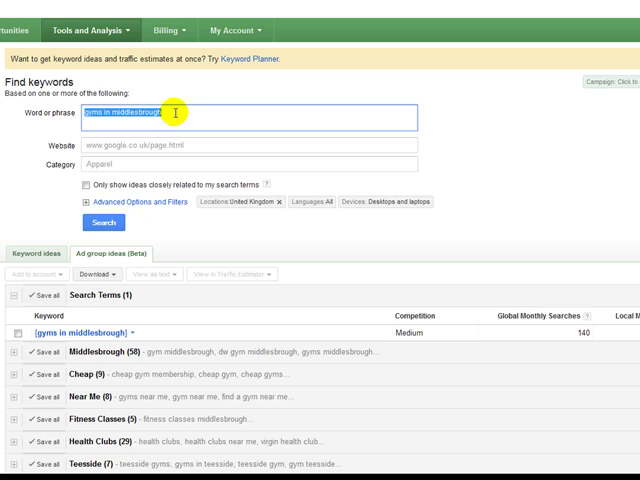
scroll(down, 3)
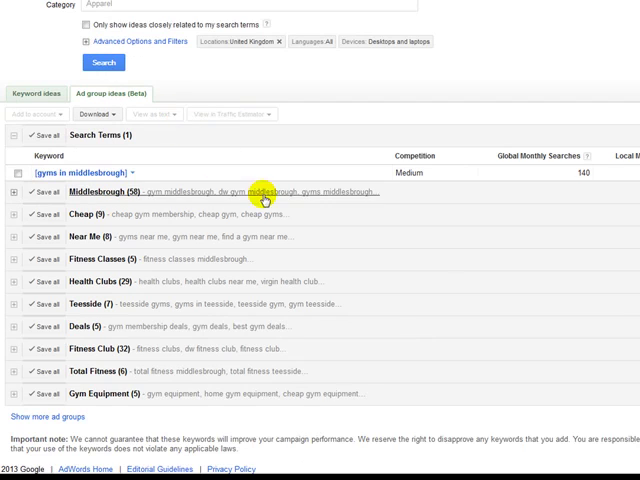
scroll(up, 3)
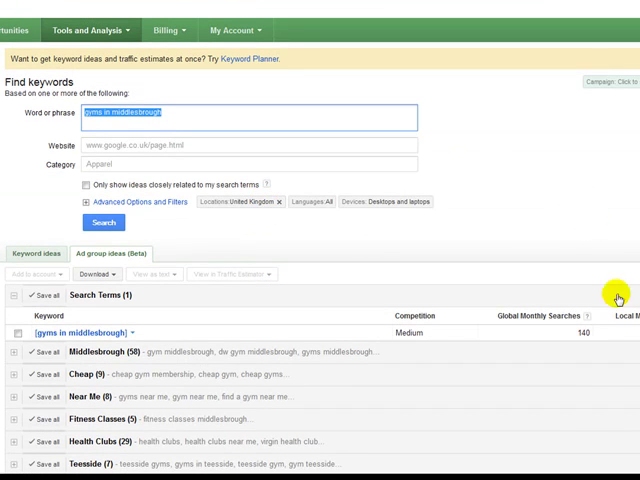